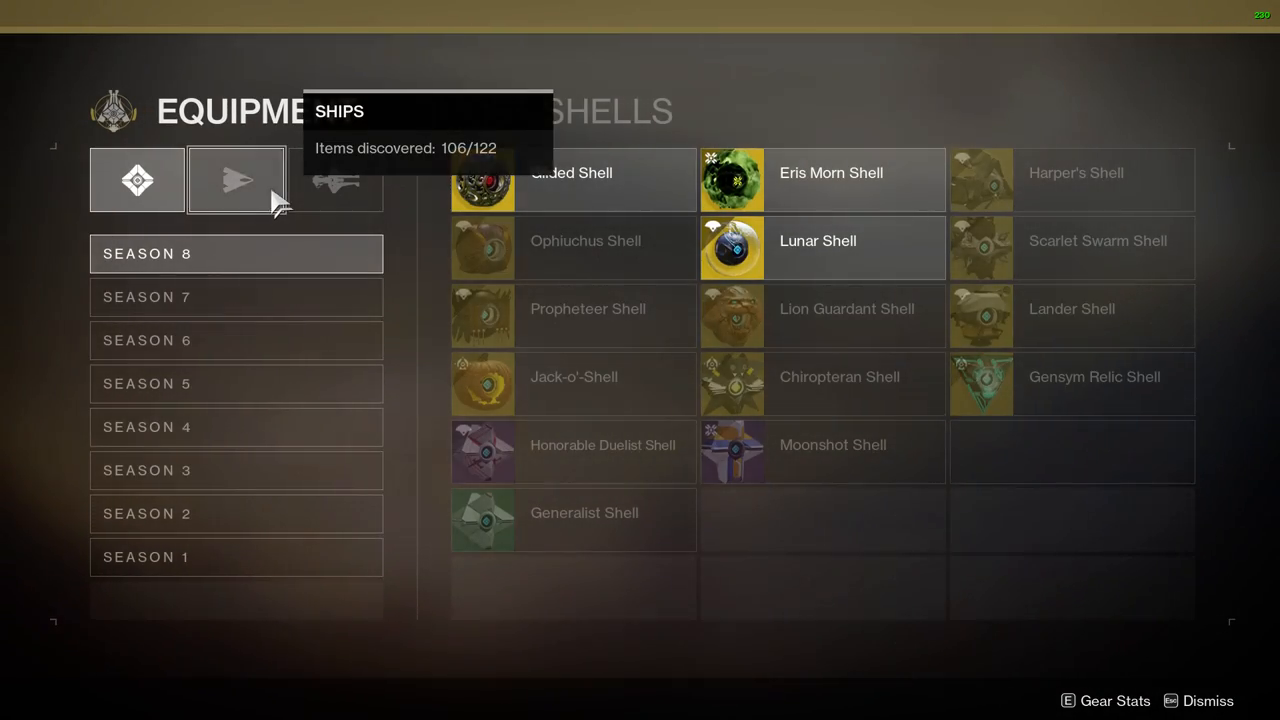
Step: Switch the collection to Ships and browse Season 3, then Season 6 ships
{"action": "left_click", "coordinate": [236, 179]}
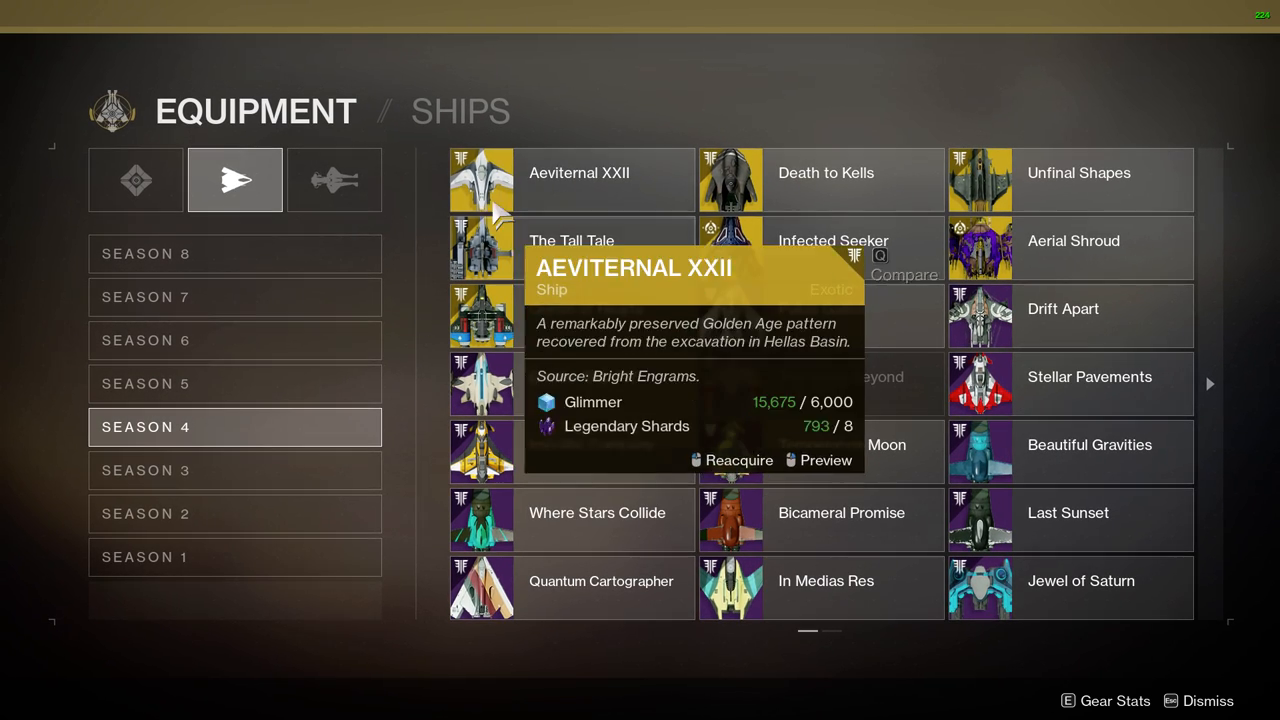
{"action": "left_click", "coordinate": [235, 468]}
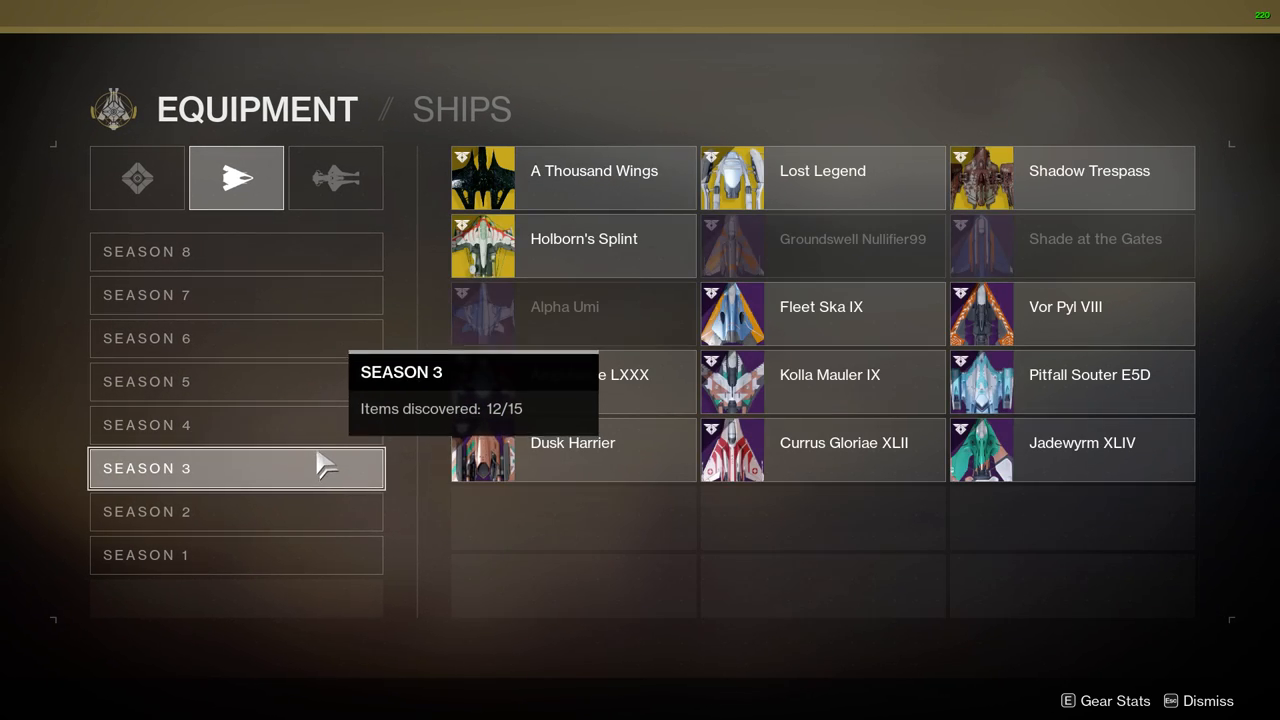
{"action": "left_click", "coordinate": [235, 381]}
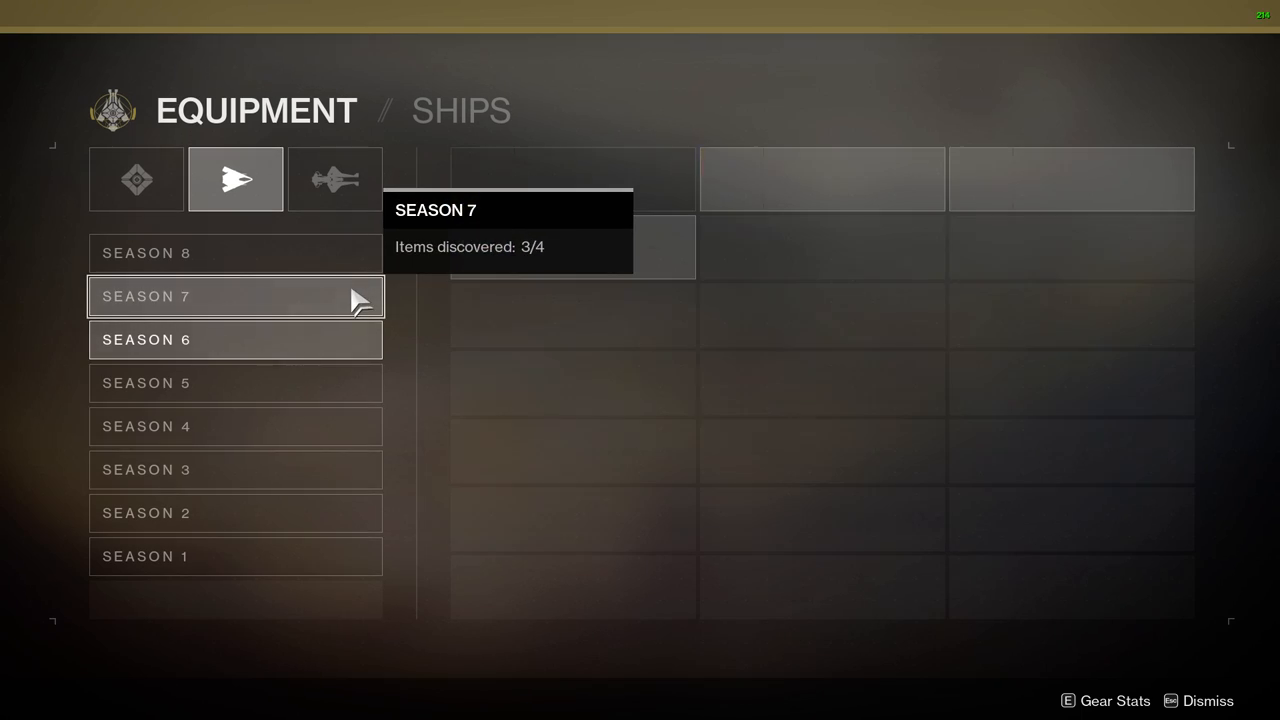
{"action": "left_click", "coordinate": [235, 339]}
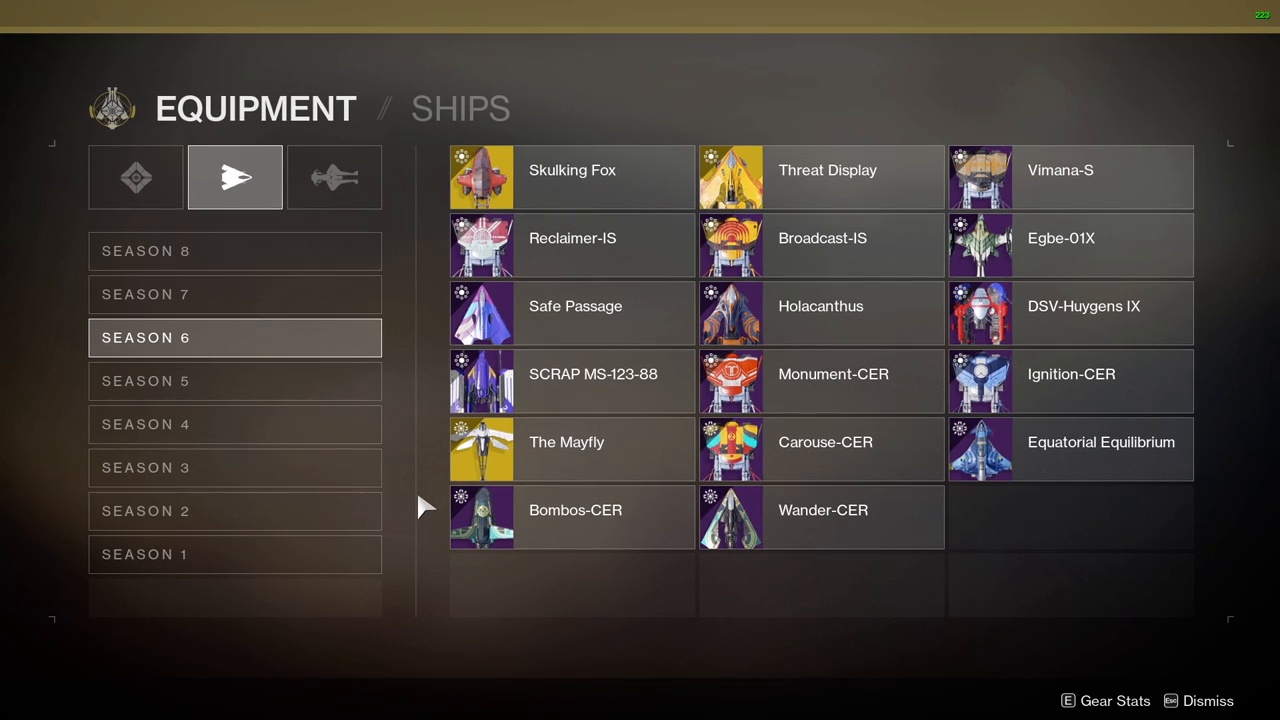
{"action": "mouse_move", "coordinate": [345, 390]}
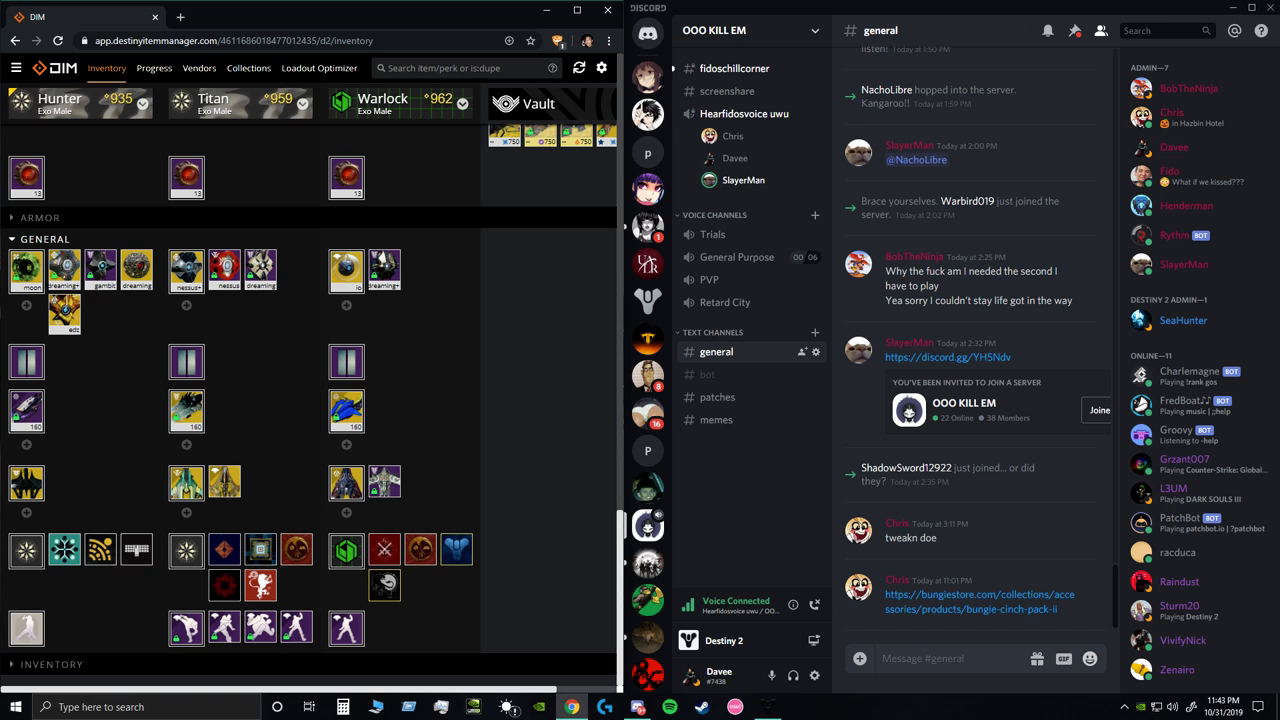
Step: Open the fidoschillcorner channel in the OOO KILL EM server
{"action": "left_click", "coordinate": [734, 68]}
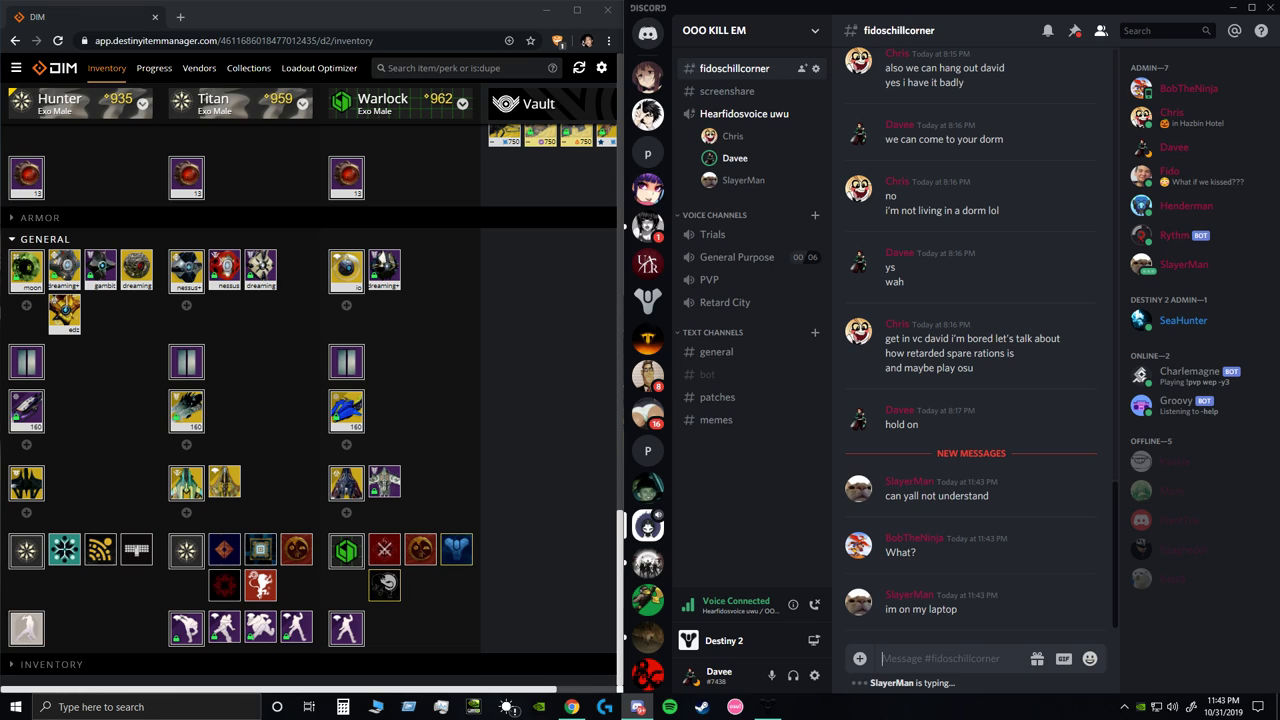
Step: Scroll through the new fidoschillcorner messages
{"action": "scroll", "scroll_direction": "down", "scroll_amount": 3}
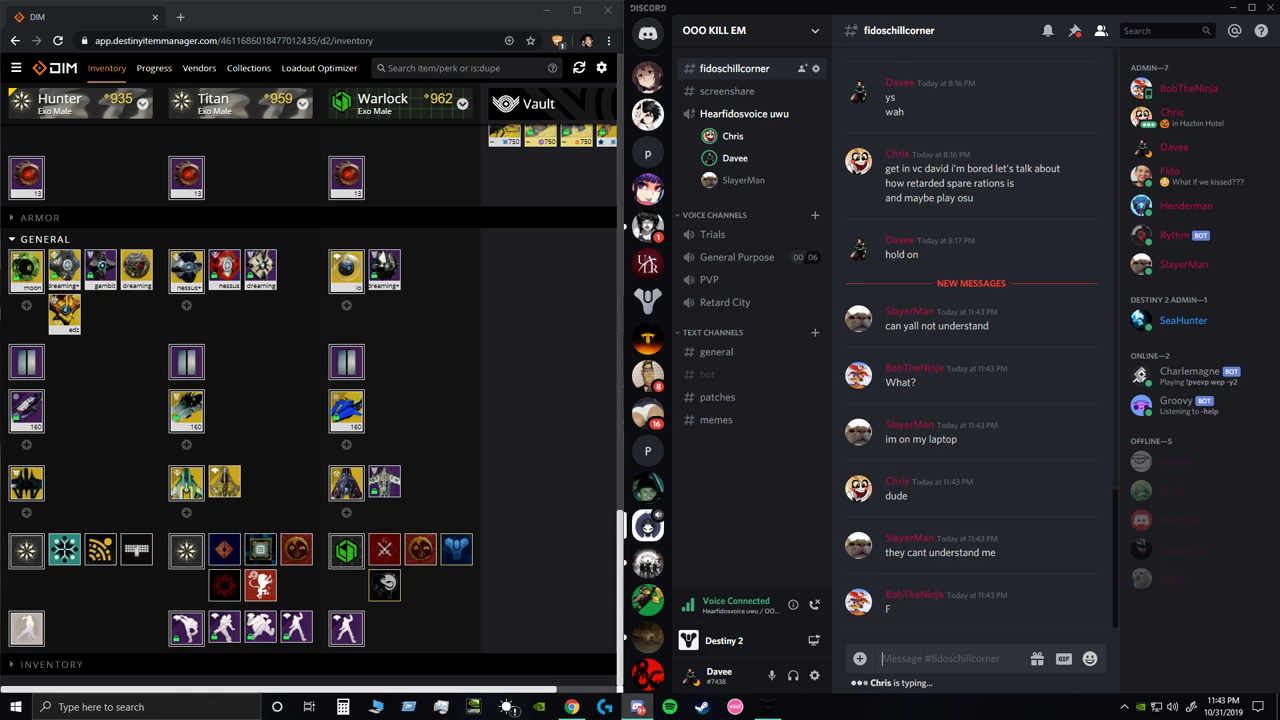
{"action": "scroll", "scroll_direction": "down", "scroll_amount": 3}
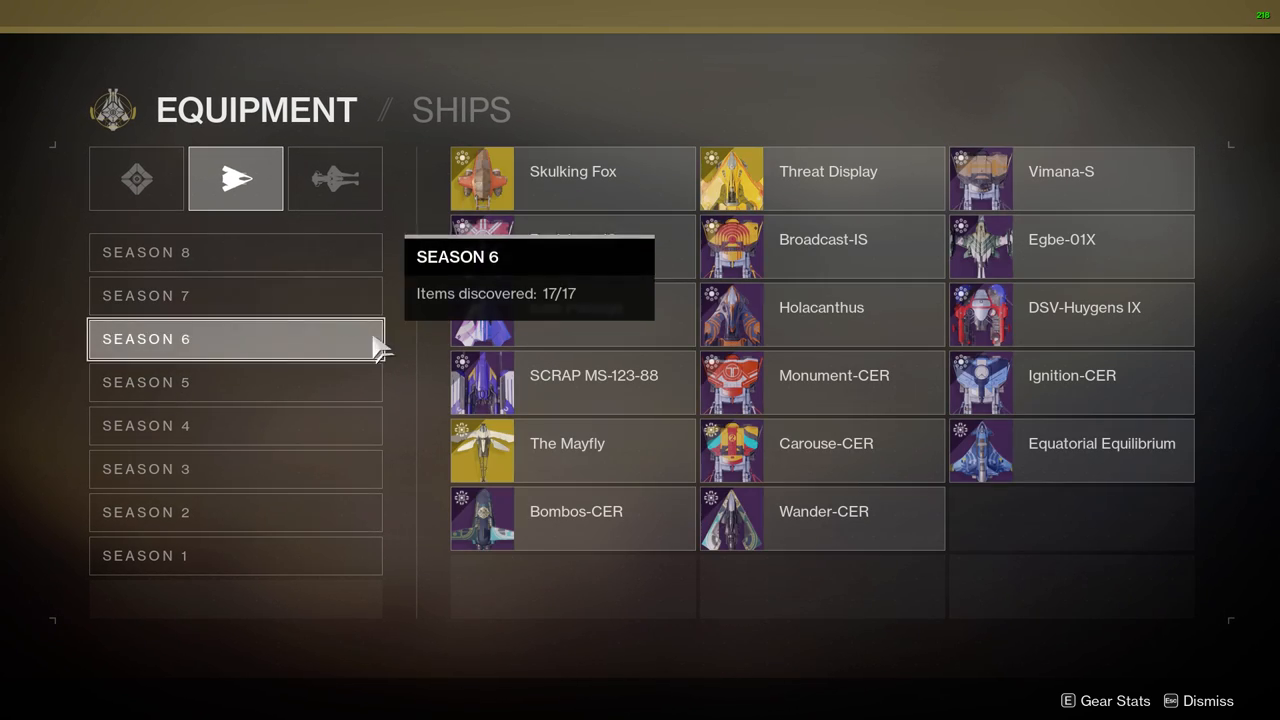
Step: View the Season 8 ships, return to Collections, then show Triumphs (72,565 score)
{"action": "left_click", "coordinate": [235, 252]}
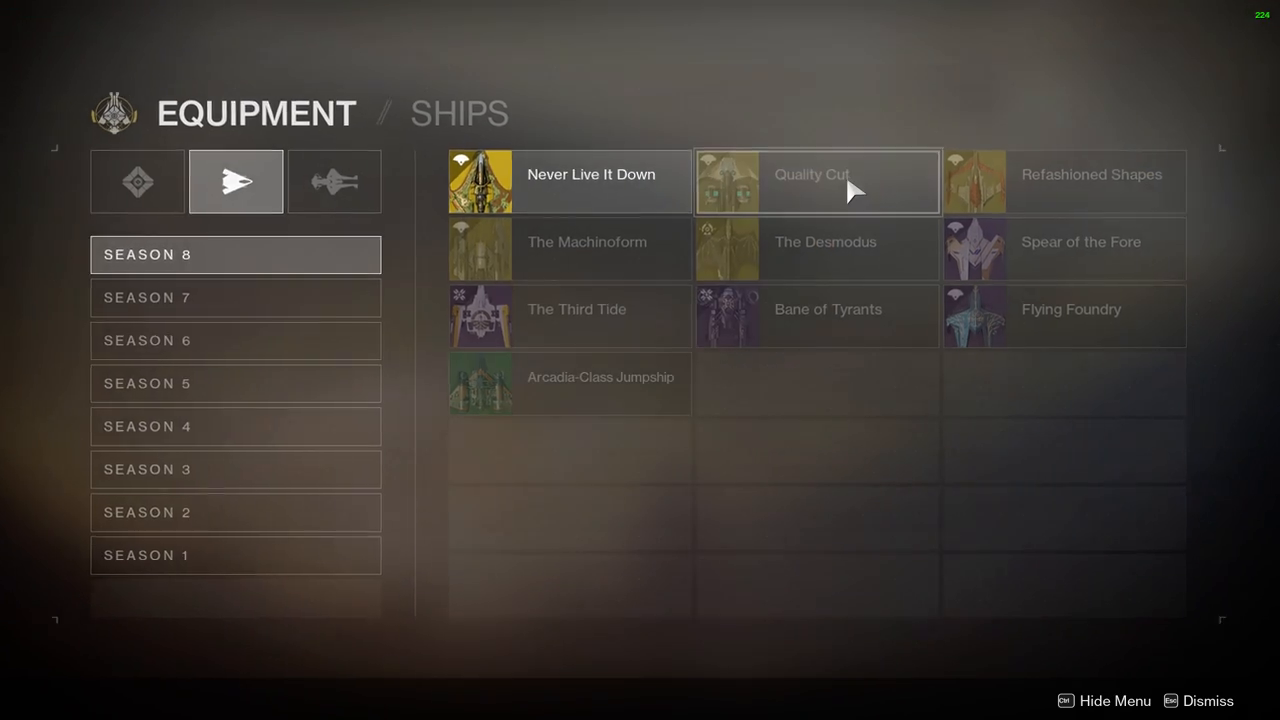
{"action": "left_click", "coordinate": [816, 181]}
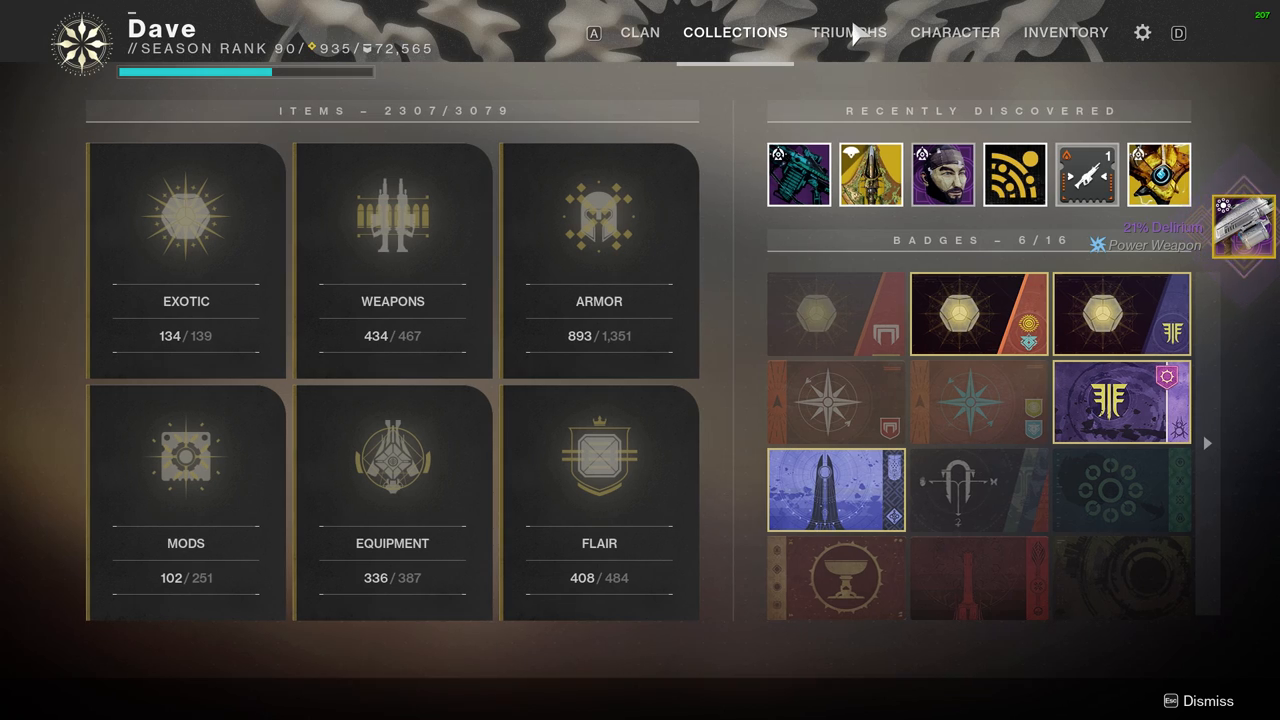
{"action": "left_click", "coordinate": [849, 32]}
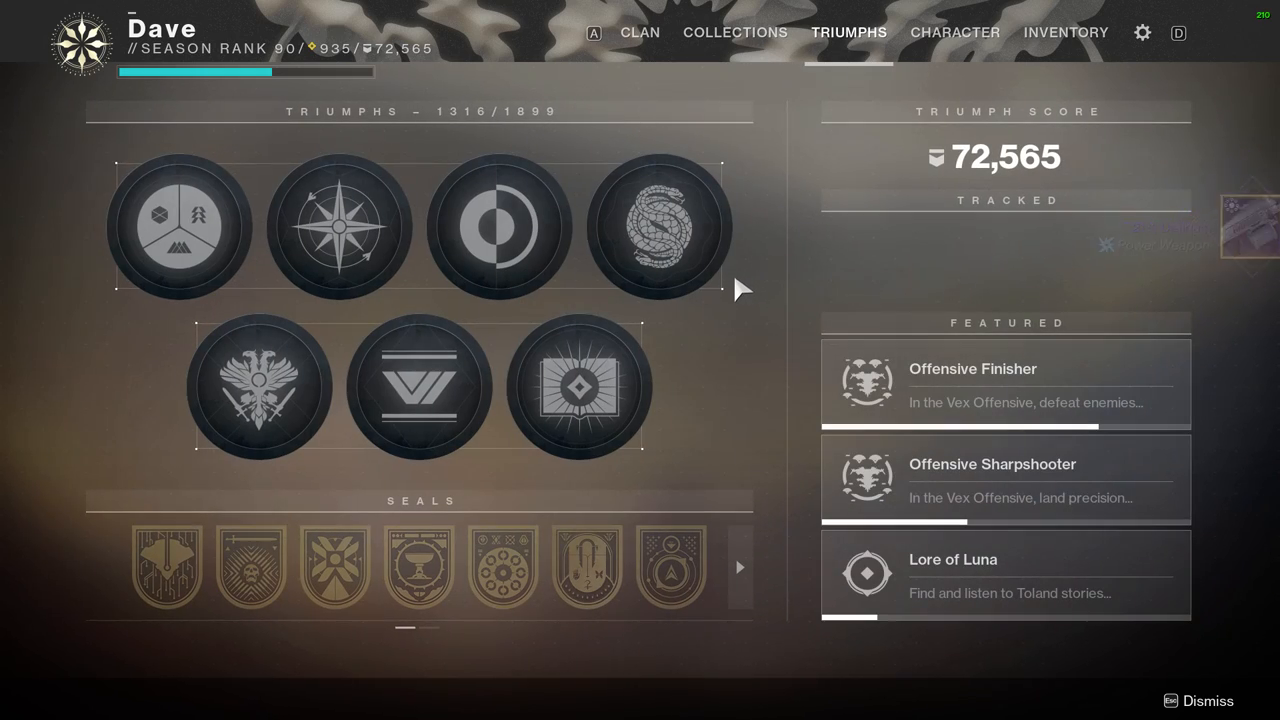